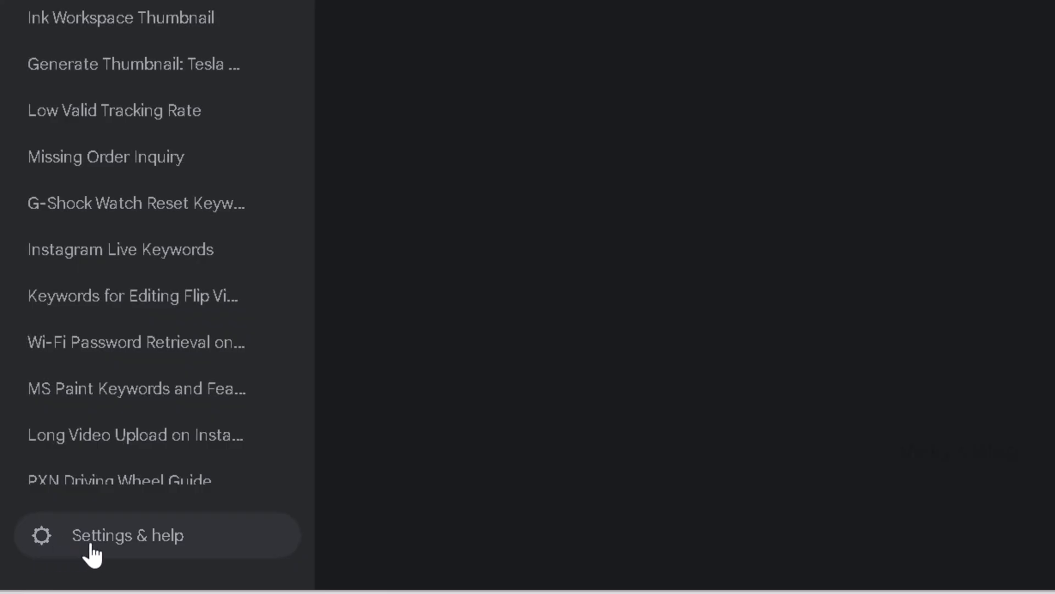
Go from Settings & help to Manage subscription, landing on the Google One settings page.
{"action": "left_click", "coordinate": [127, 535]}
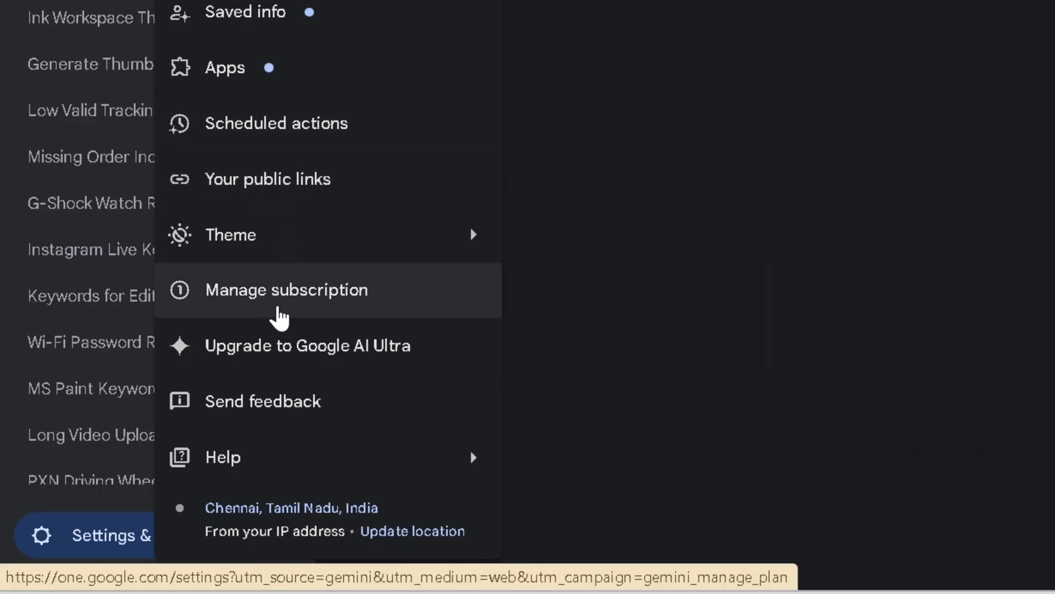
{"action": "left_click", "coordinate": [285, 289]}
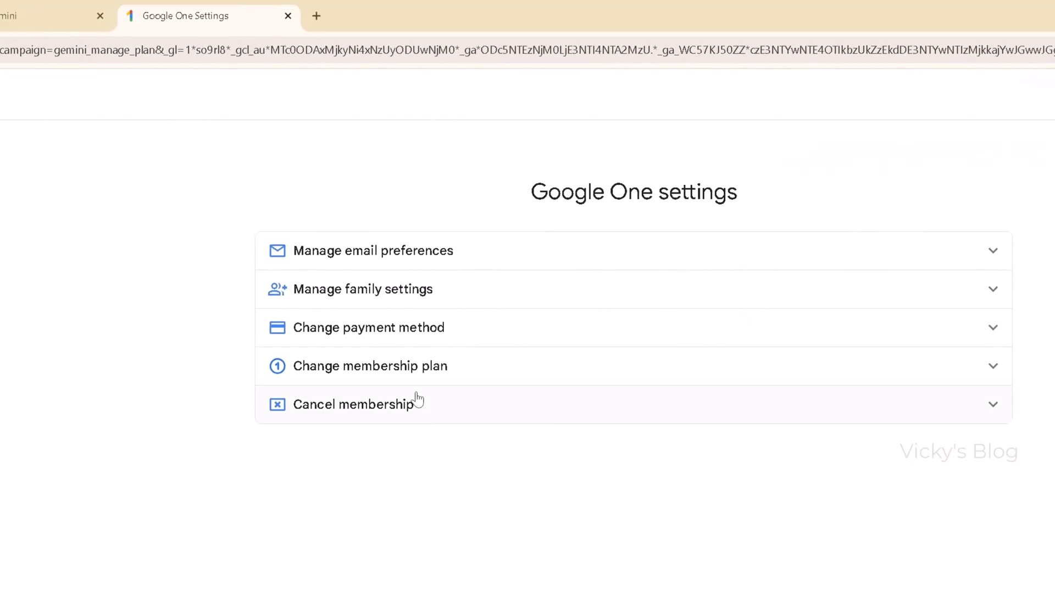
{"action": "mouse_move", "coordinate": [428, 365]}
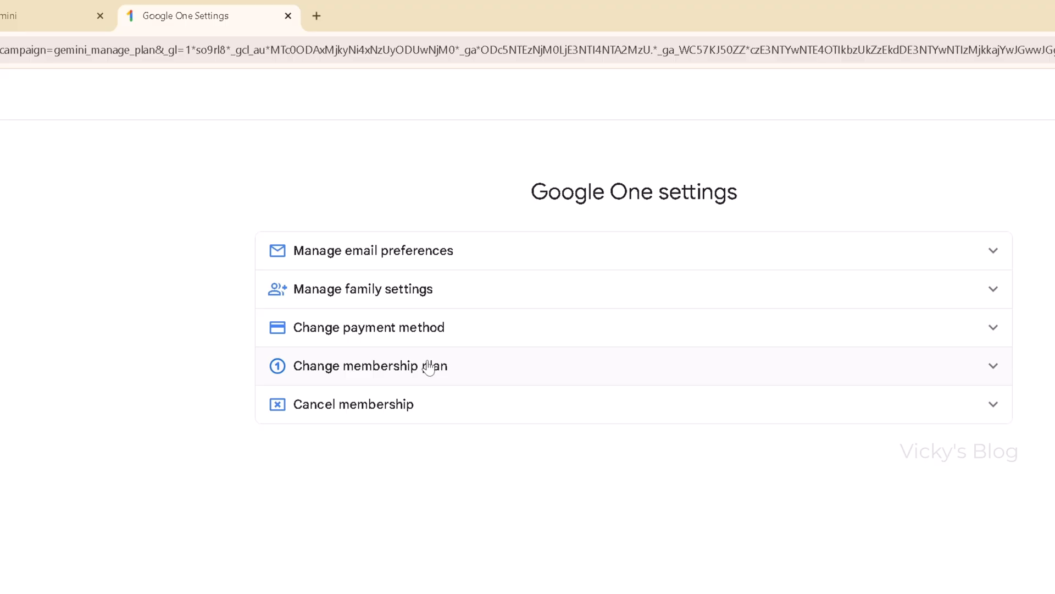
{"action": "mouse_move", "coordinate": [560, 249]}
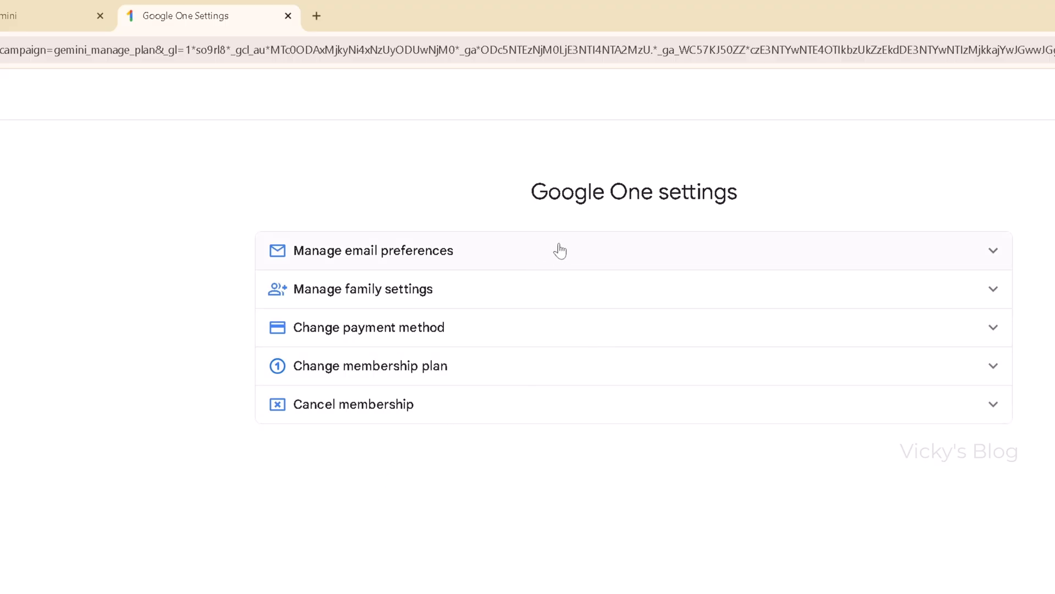
Expand Cancel membership and Change membership plan to show Google AI Pro (2 TB) at $19.99/month.
{"action": "left_click", "coordinate": [353, 403]}
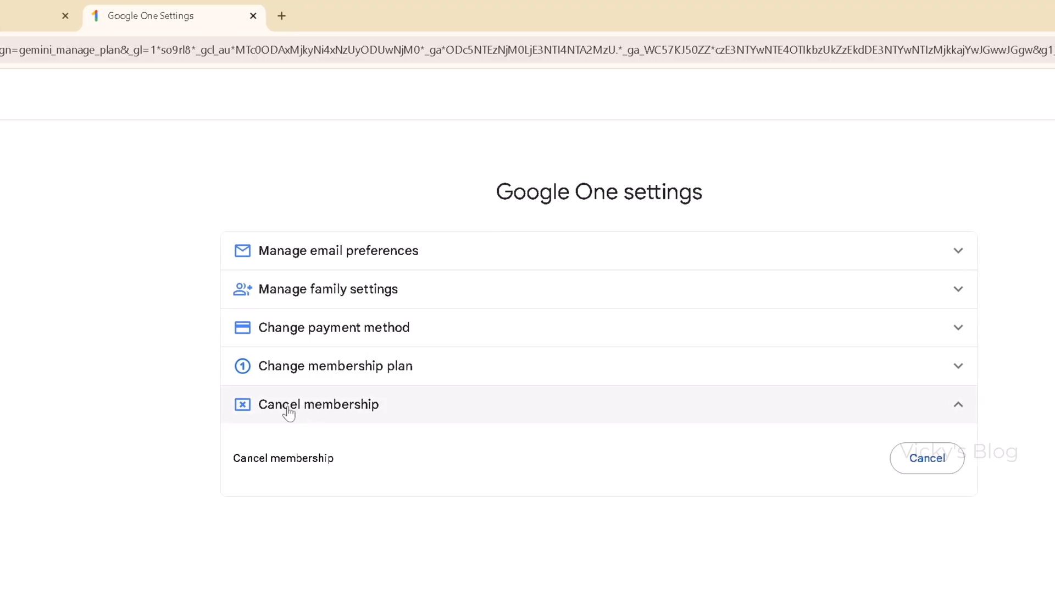
{"action": "left_click", "coordinate": [349, 365]}
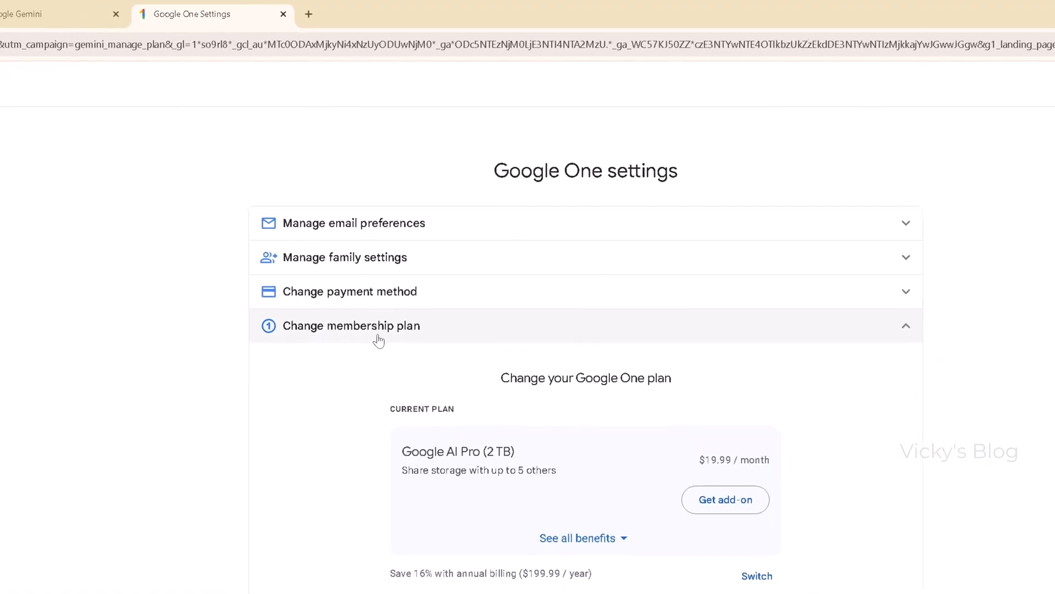
Start cancelling the membership, reaching the 'Cancel Google One membership?' confirmation dialog.
{"action": "scroll", "scroll_direction": "down", "scroll_amount": 3}
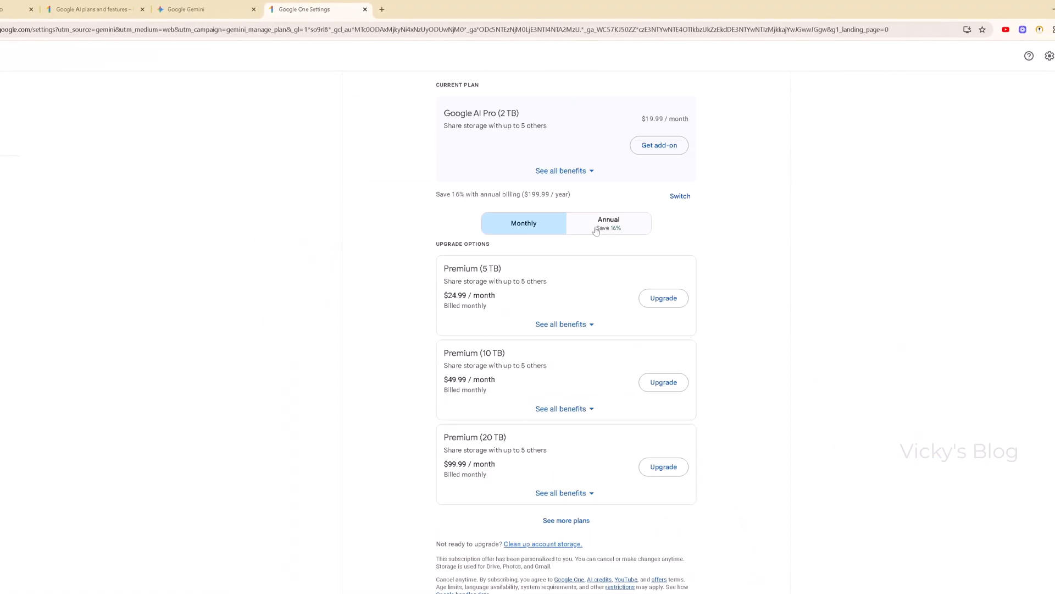
{"action": "left_click", "coordinate": [607, 223]}
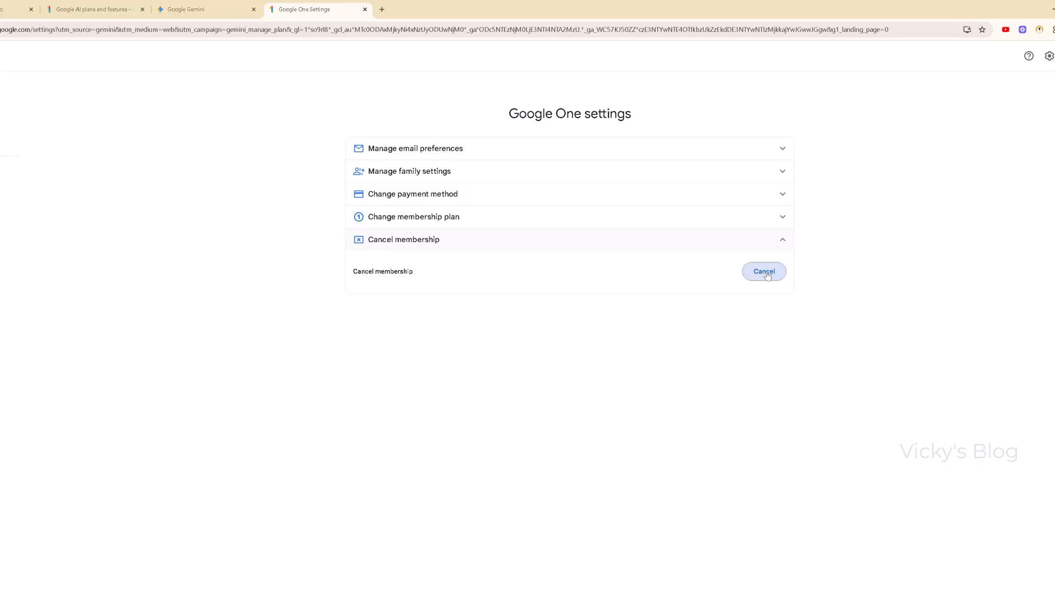
{"action": "left_click", "coordinate": [764, 271]}
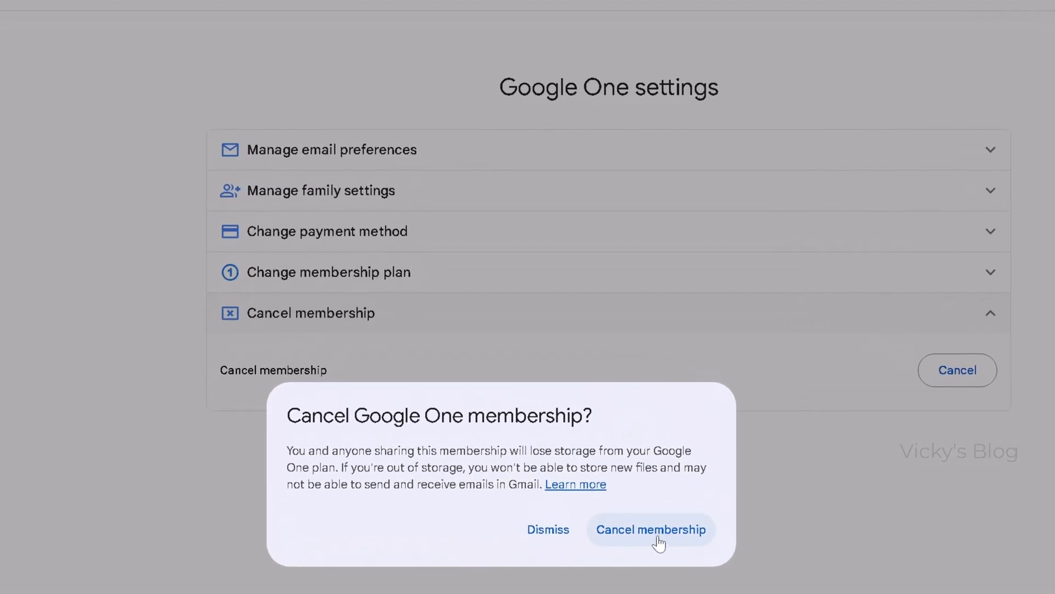